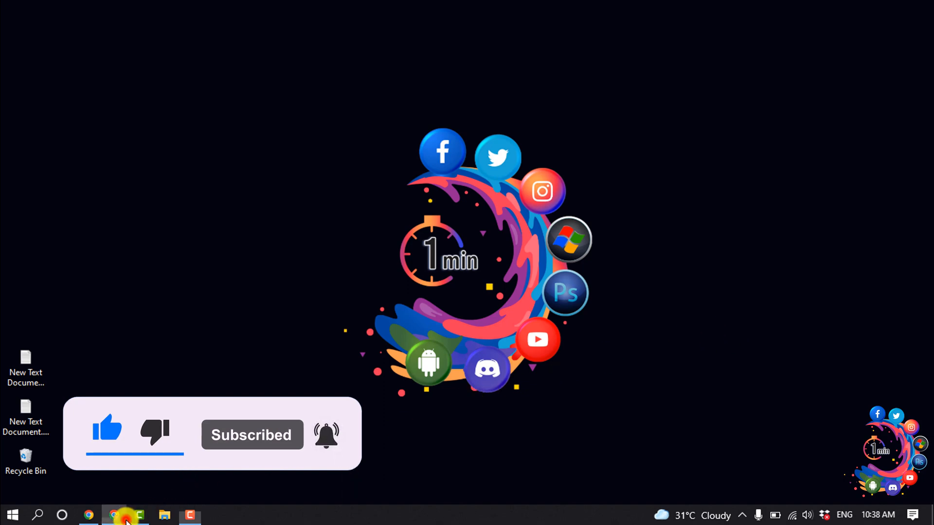
Step: Bring the browser with the Squarespace site dashboard to the front
click(113, 515)
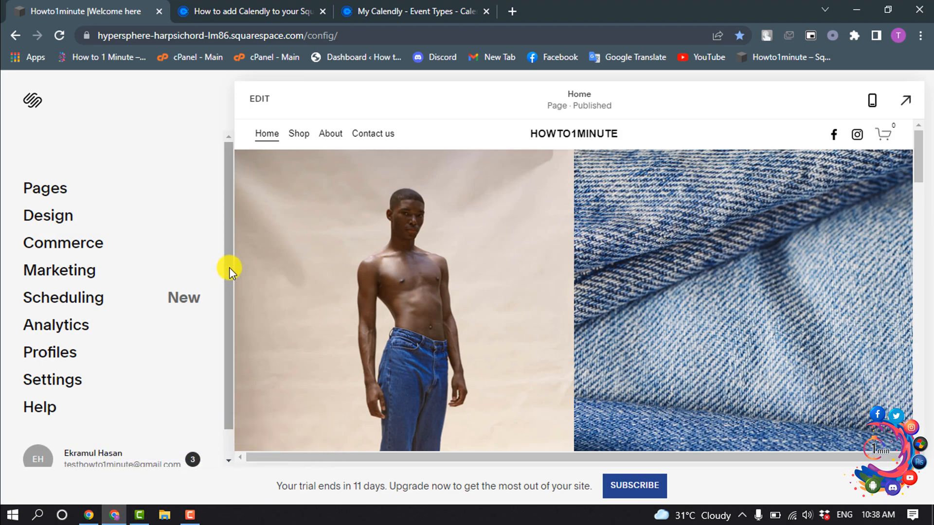
mouse_move(347, 233)
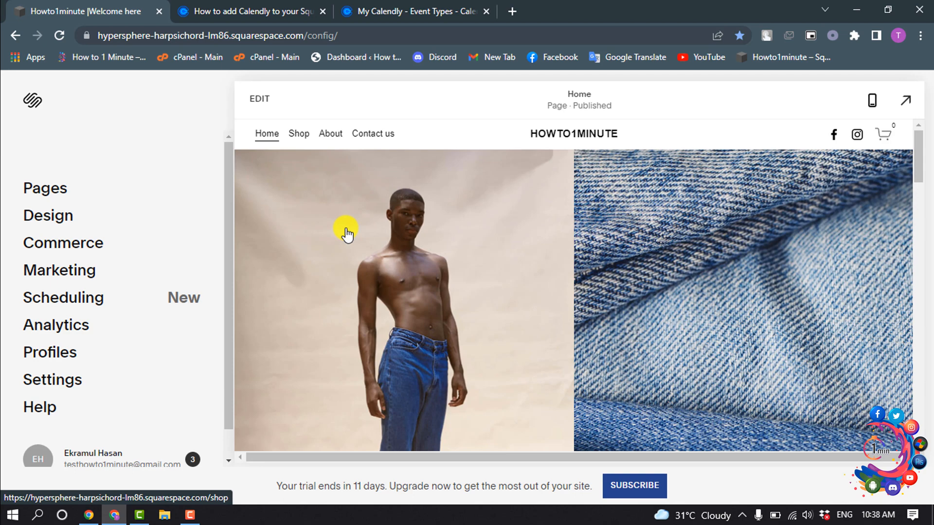
mouse_move(297, 172)
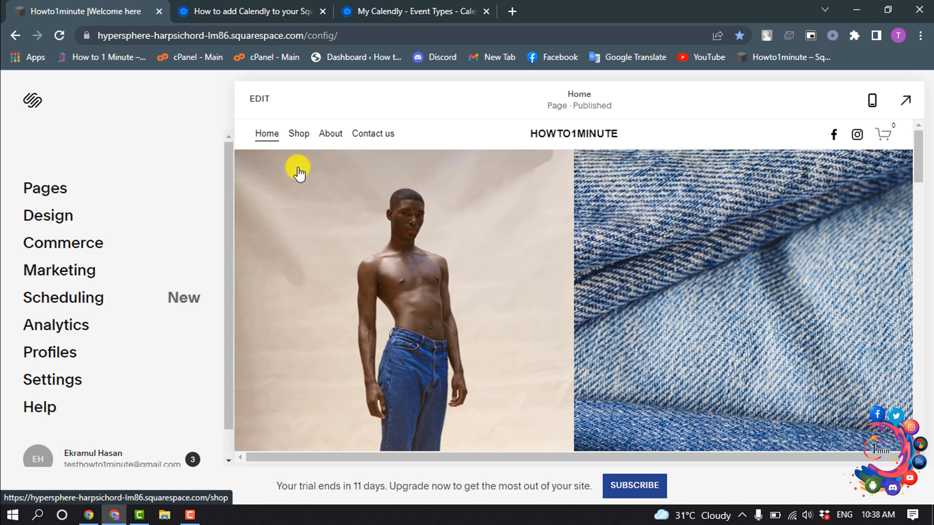
Step: Edit the Home page and insert a Code block below the Download PDF button
click(259, 98)
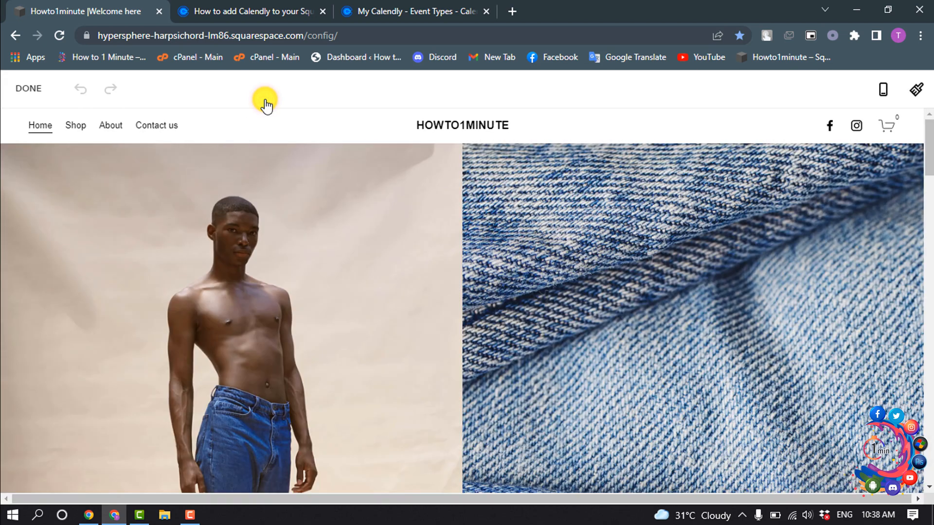
scroll(down, 3)
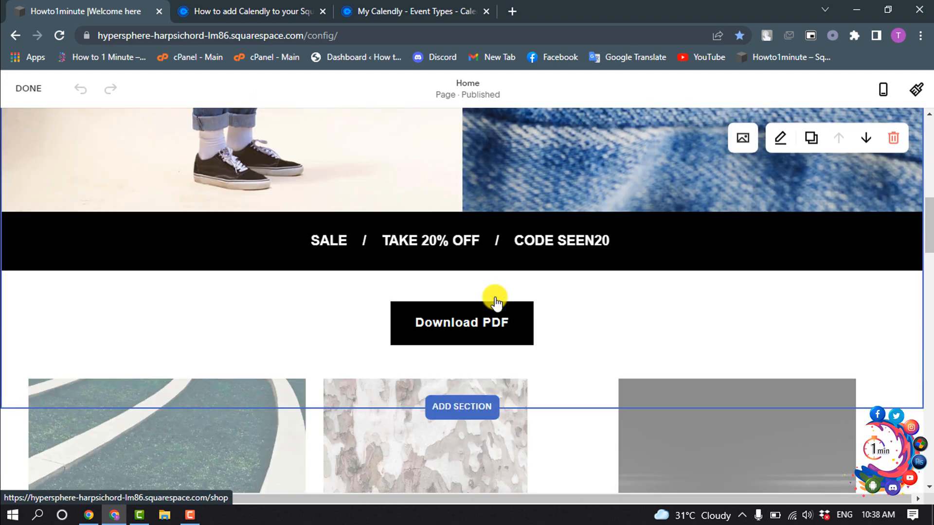
scroll(down, 3)
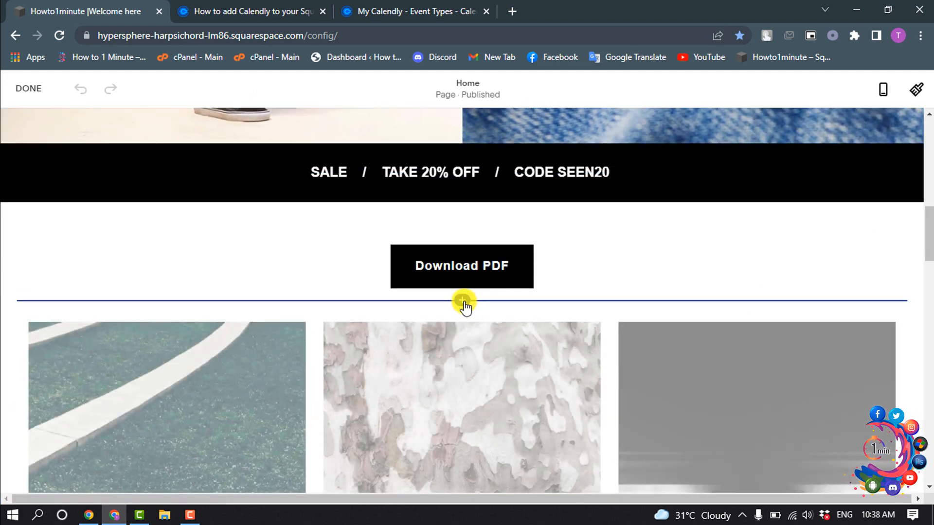
click(463, 300)
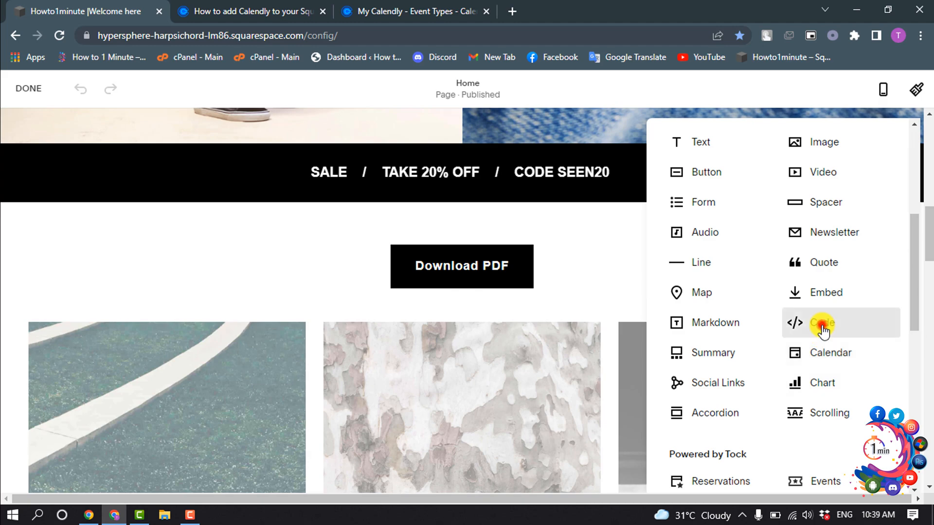
click(820, 323)
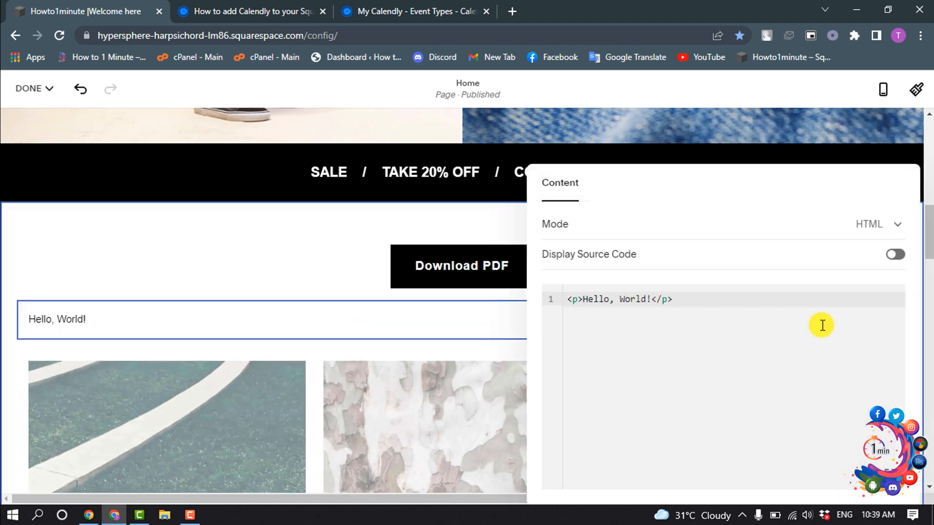
Step: In Calendly, share the Example event via Add to website, choosing Embed inline
click(411, 11)
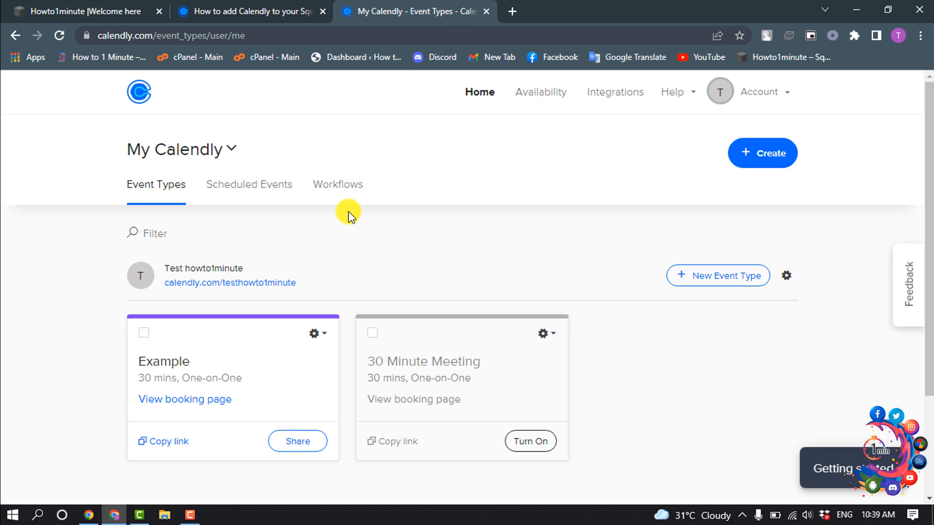
scroll(down, 3)
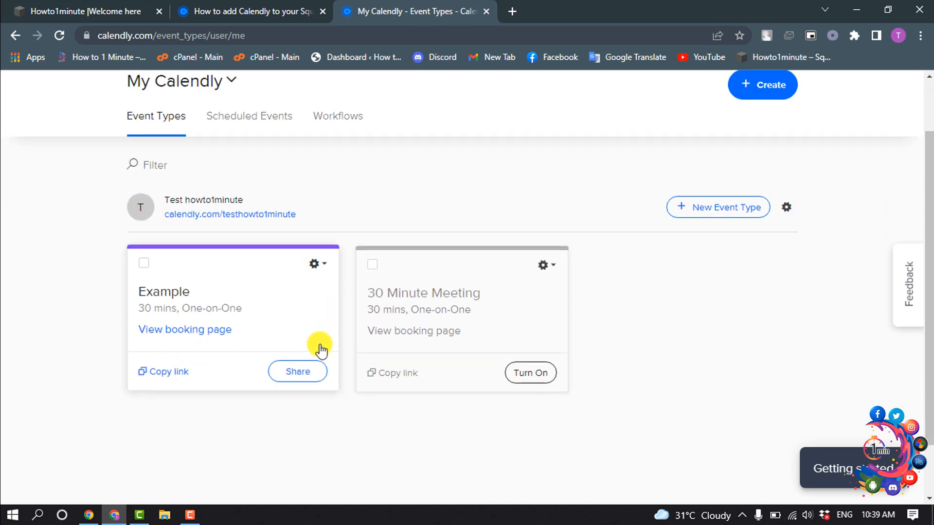
mouse_move(315, 342)
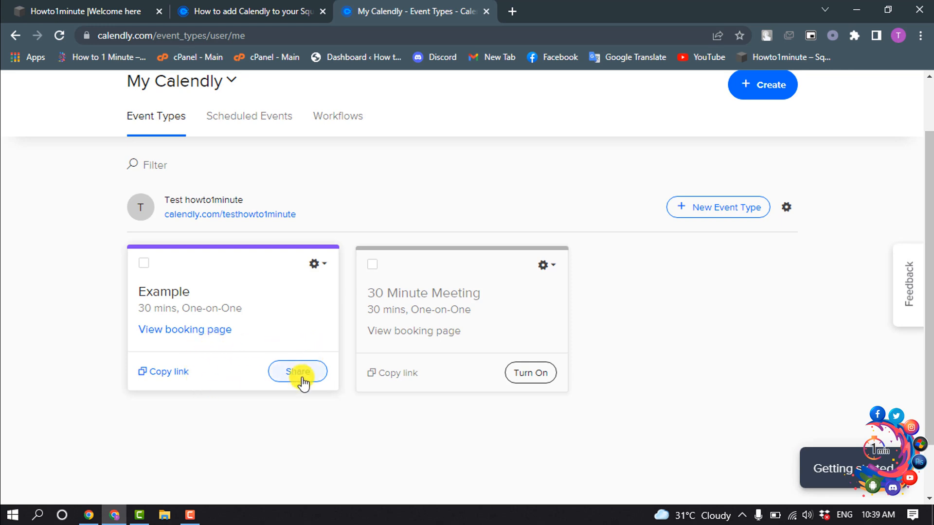
click(297, 371)
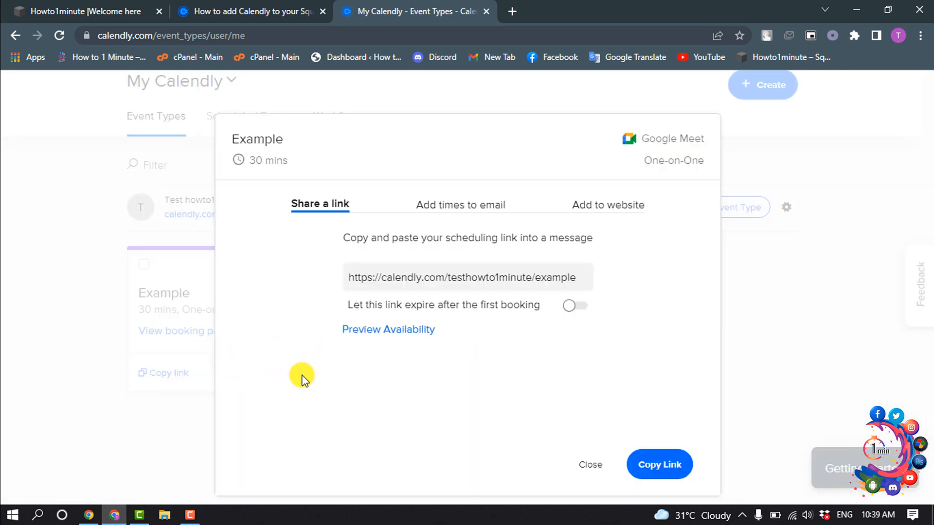
mouse_move(613, 215)
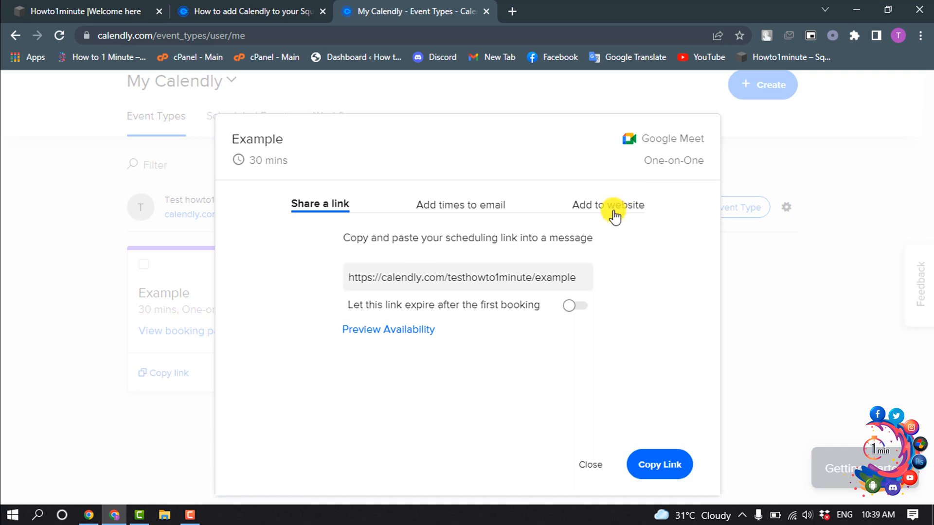
click(607, 205)
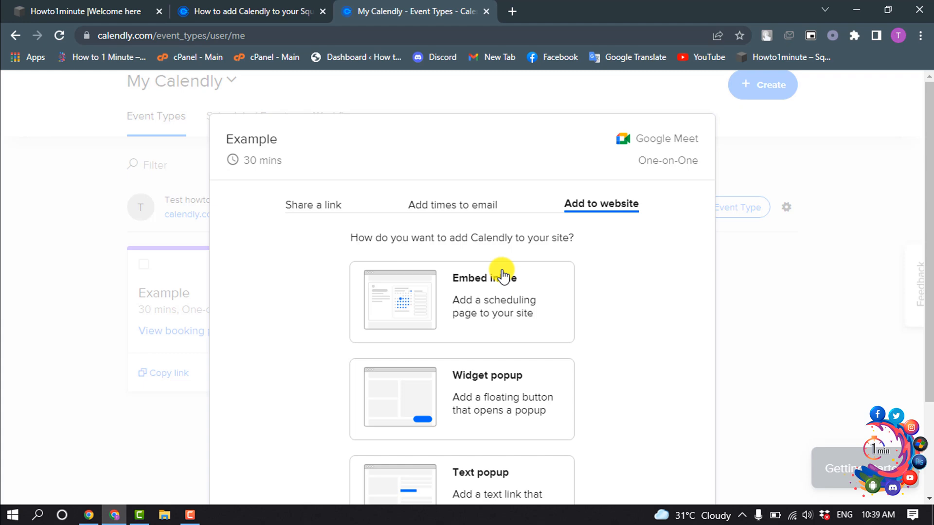
mouse_move(490, 303)
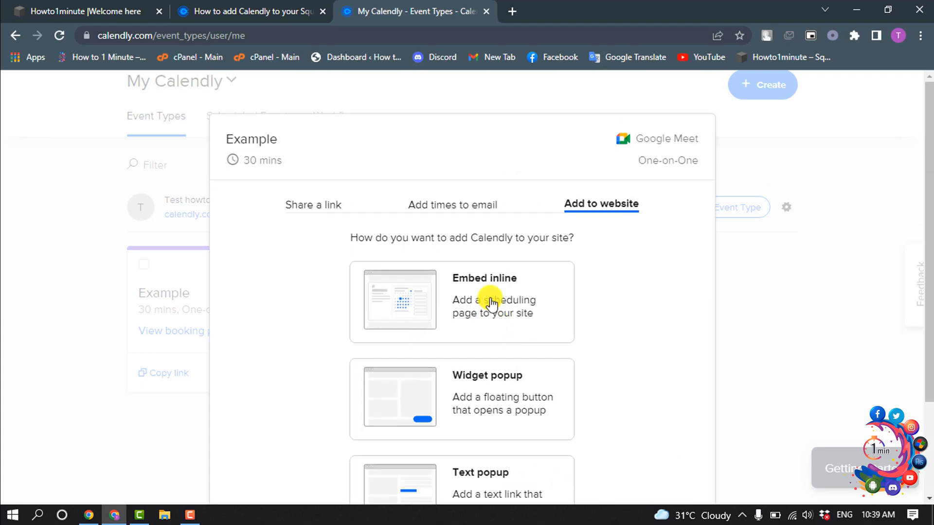
click(491, 302)
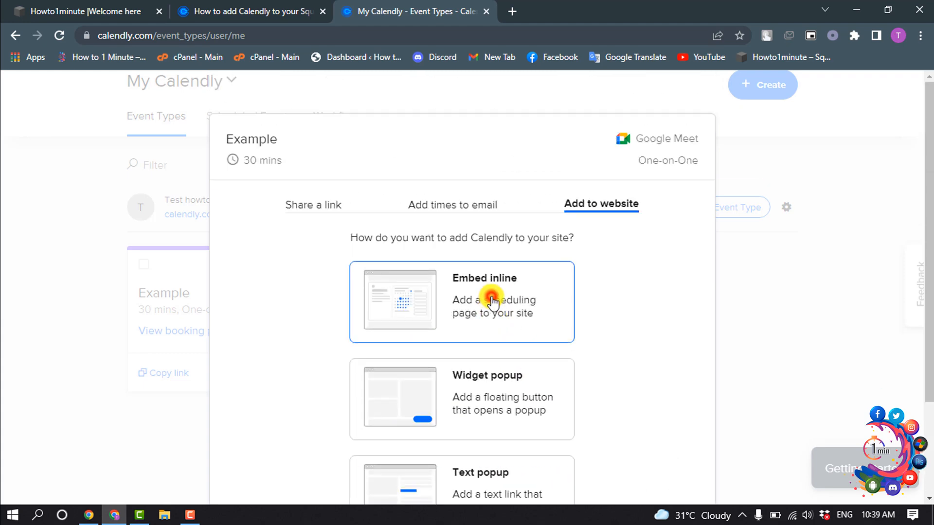
scroll(down, 3)
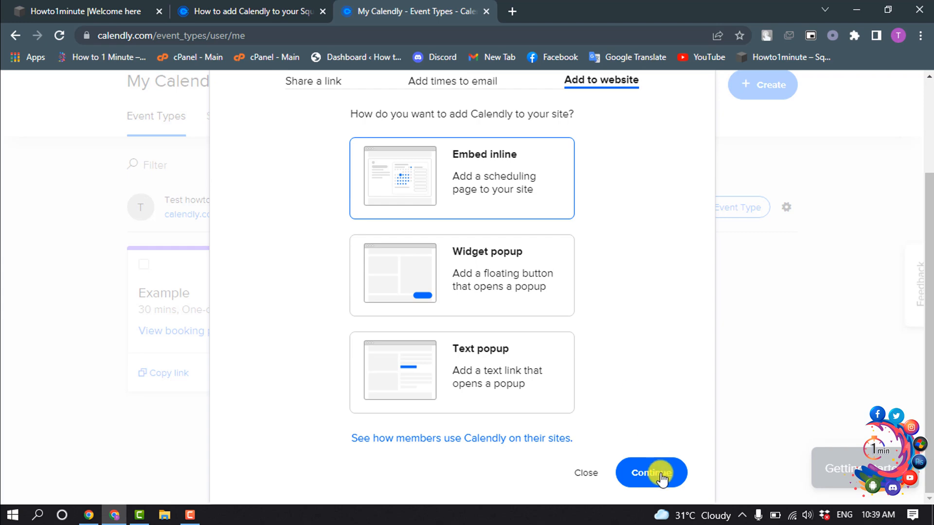
Step: Enable Hide Event Type Details and Hide Cookie Banner, then copy the inline embed code
click(650, 472)
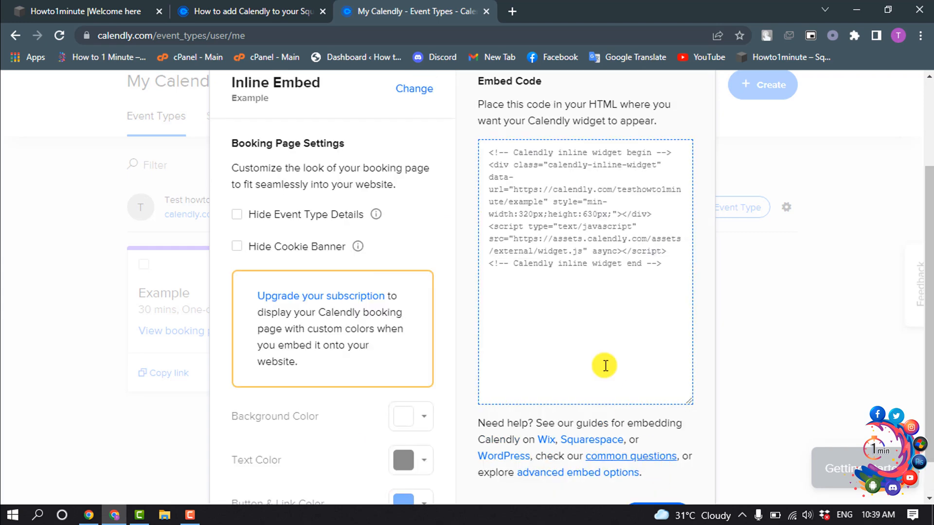
mouse_move(316, 199)
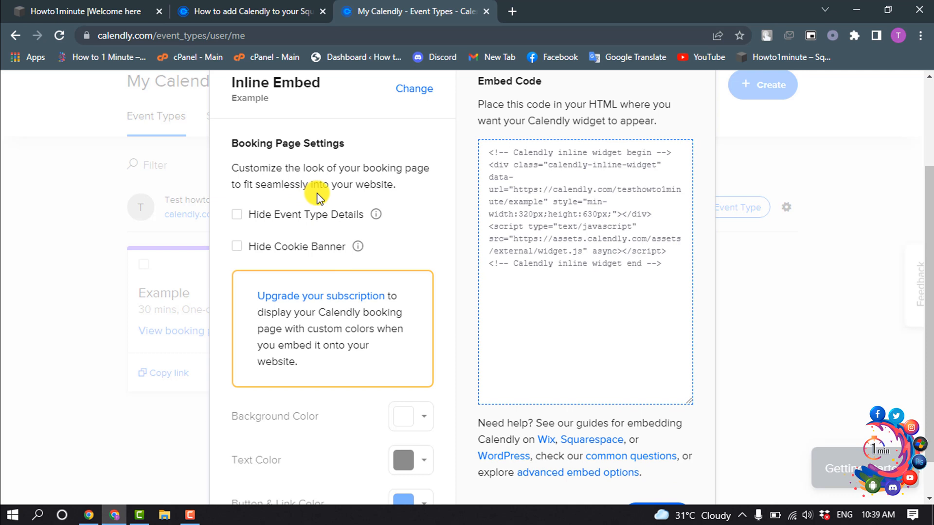
mouse_move(318, 221)
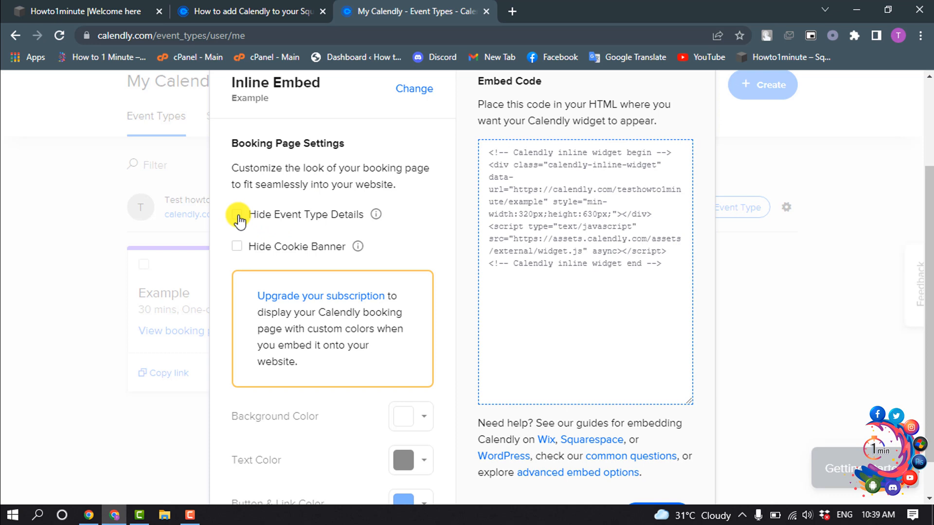
click(237, 215)
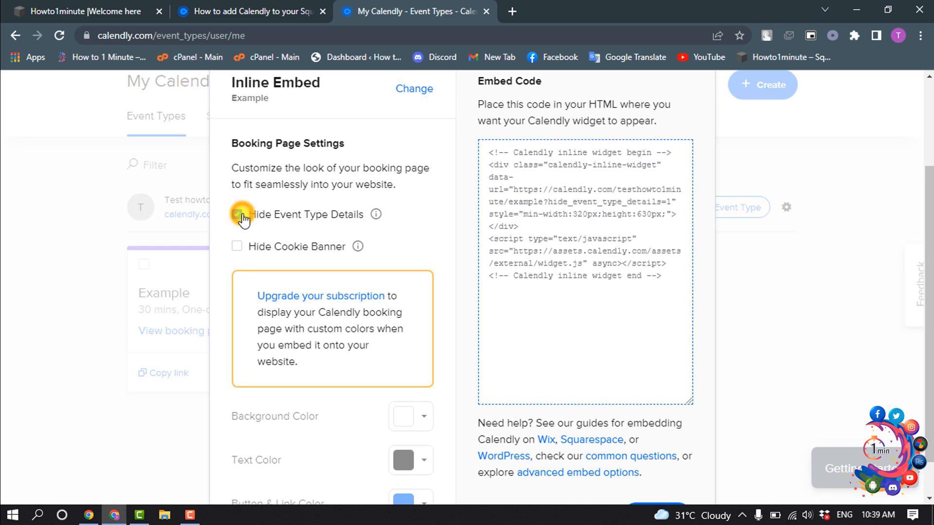
click(236, 215)
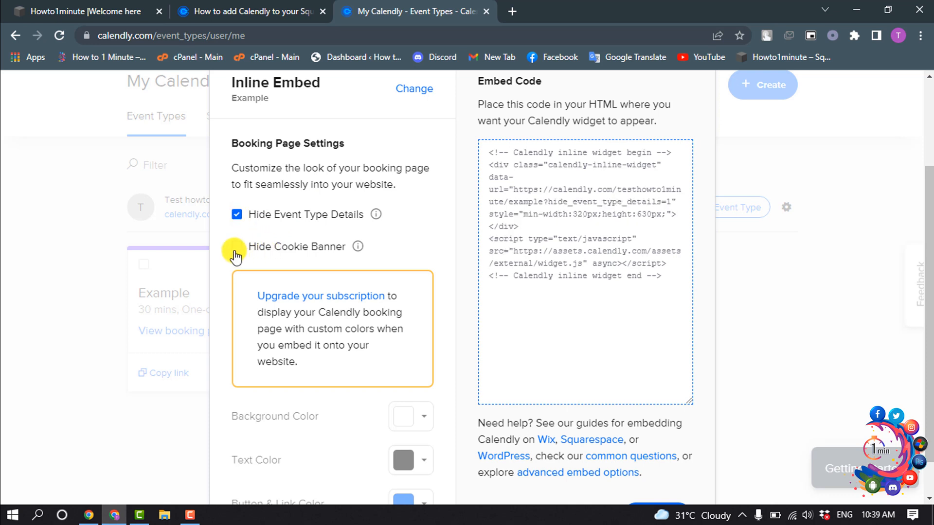
click(237, 247)
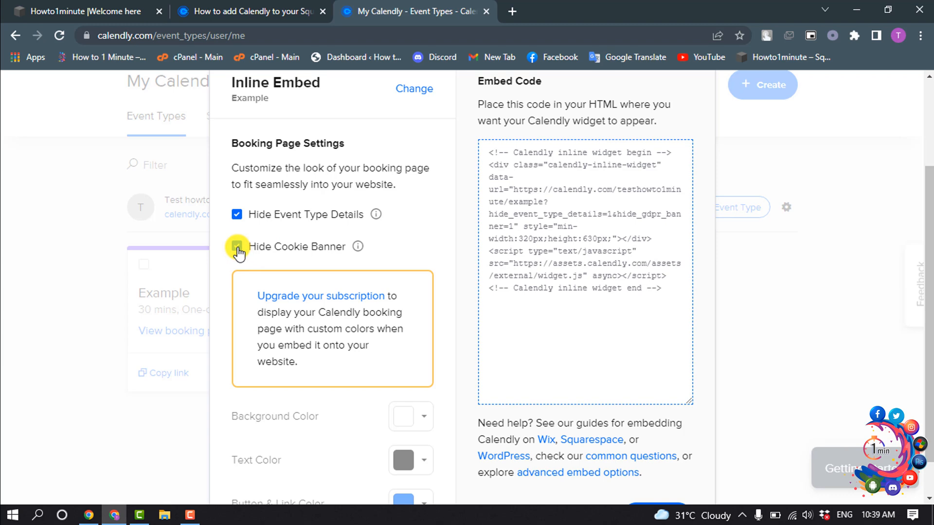
click(237, 246)
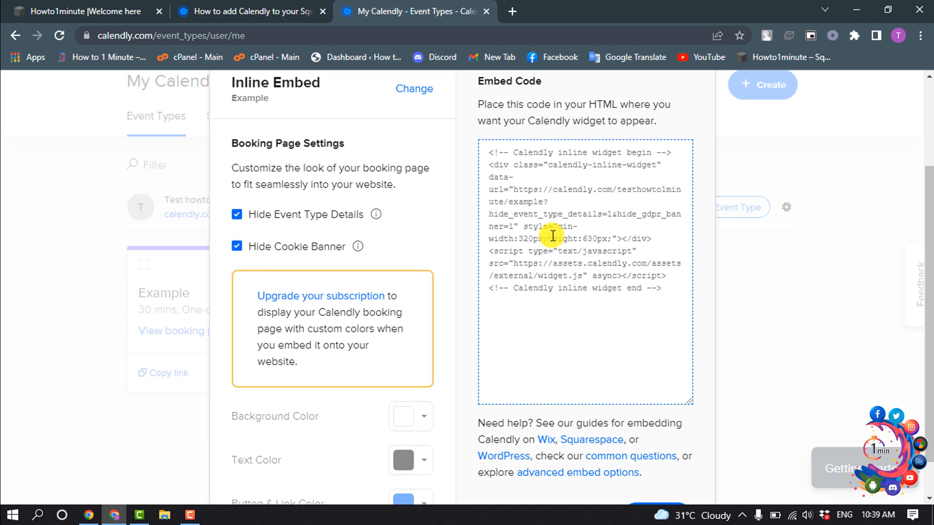
scroll(down, 3)
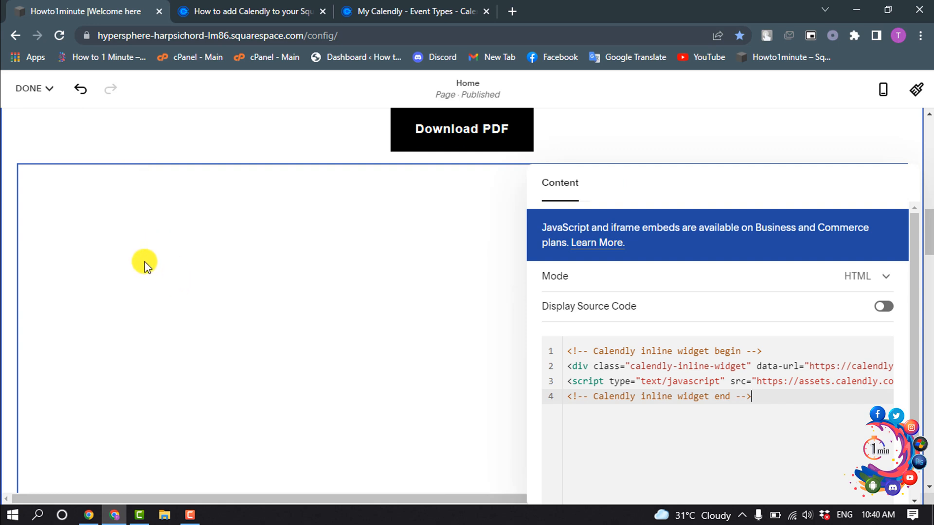
Step: Finish editing with DONE and save the Home page containing the Calendly code
click(29, 88)
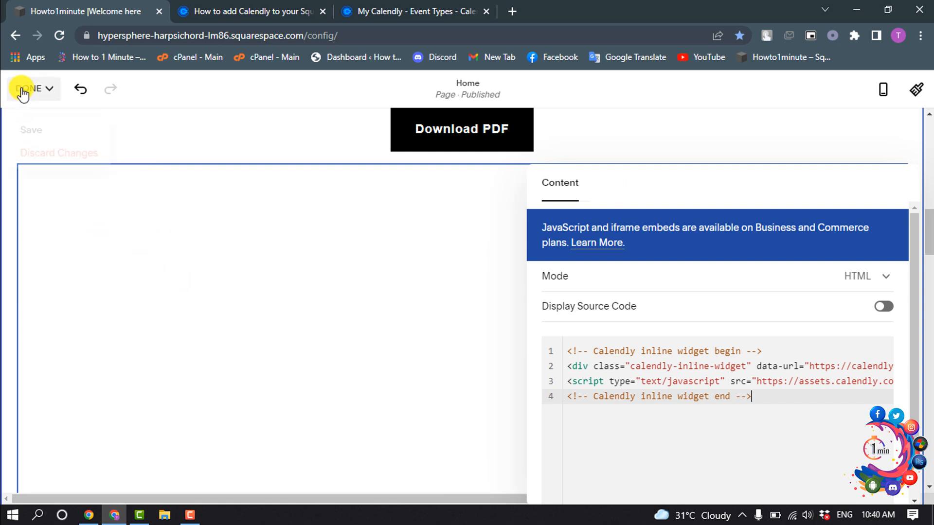
click(32, 88)
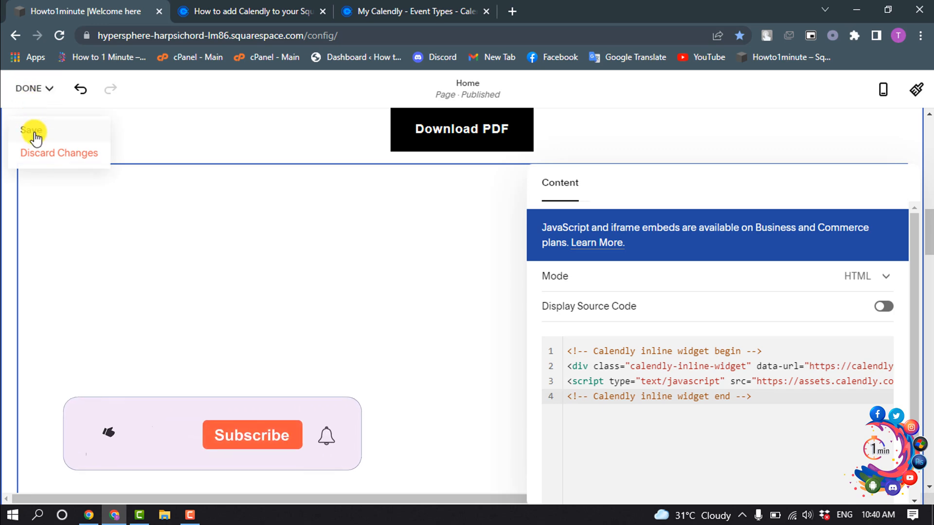
click(32, 130)
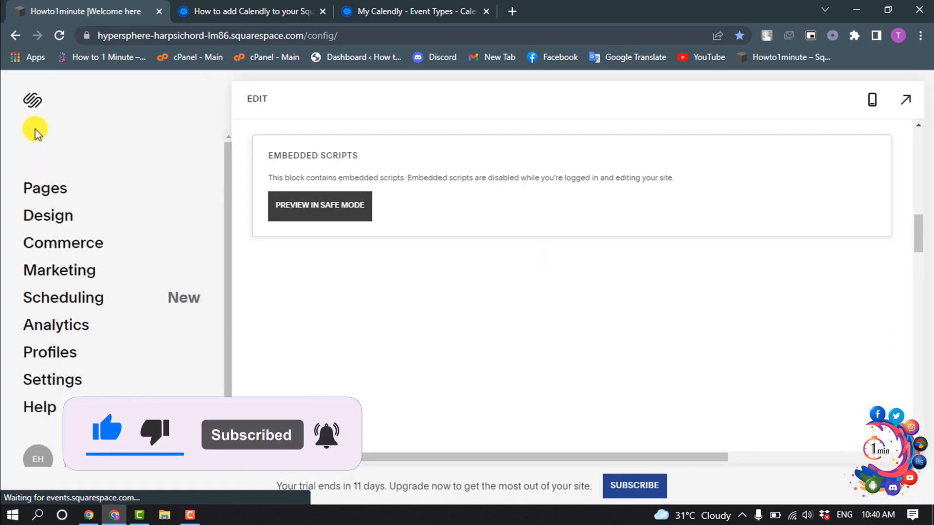
Step: Navigate through Settings and Advanced to the Code Injection page
click(52, 379)
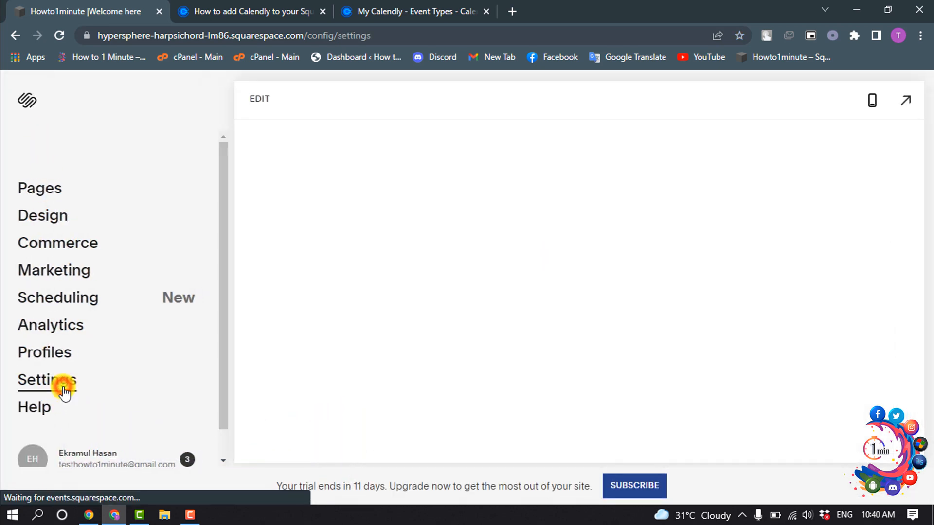
click(47, 380)
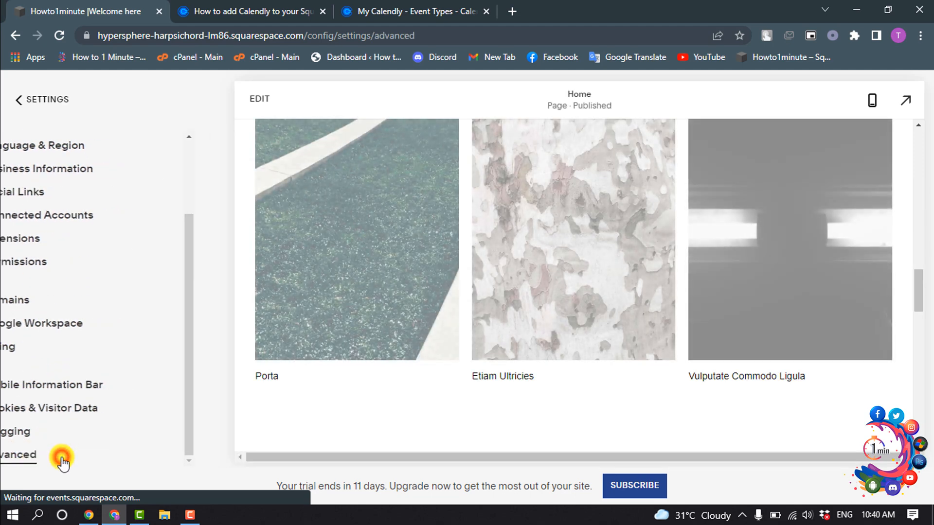
click(18, 454)
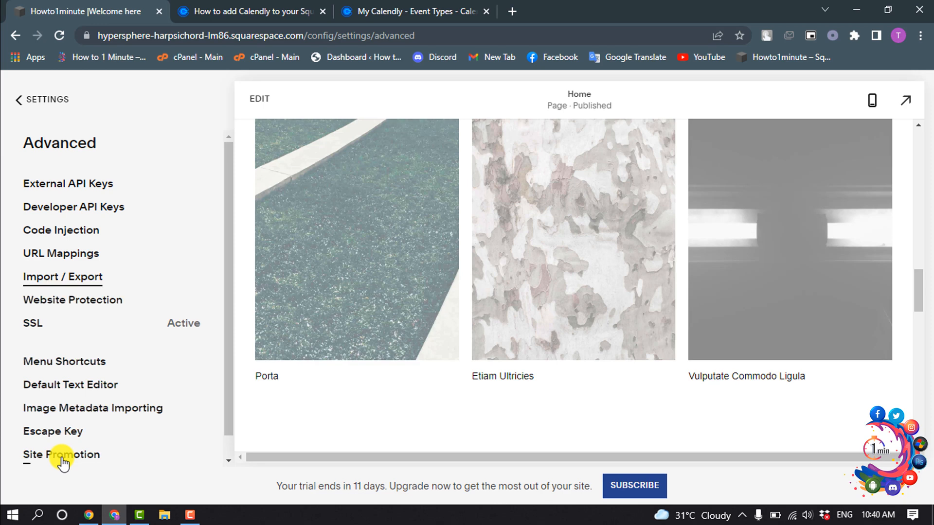
mouse_move(62, 230)
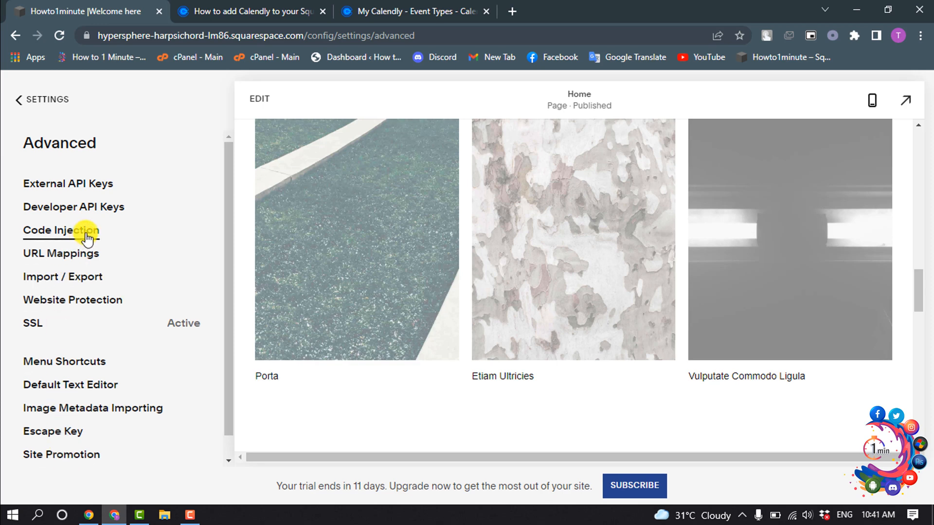
click(60, 230)
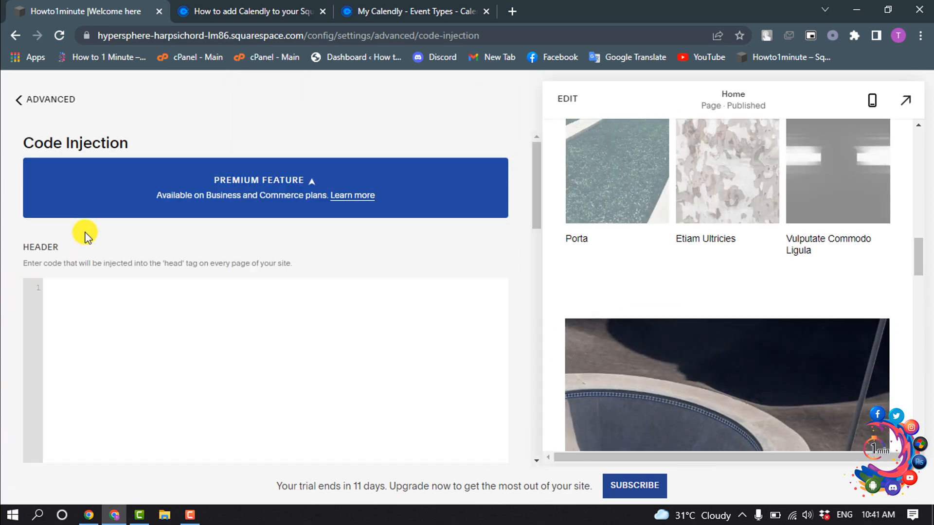
mouse_move(91, 258)
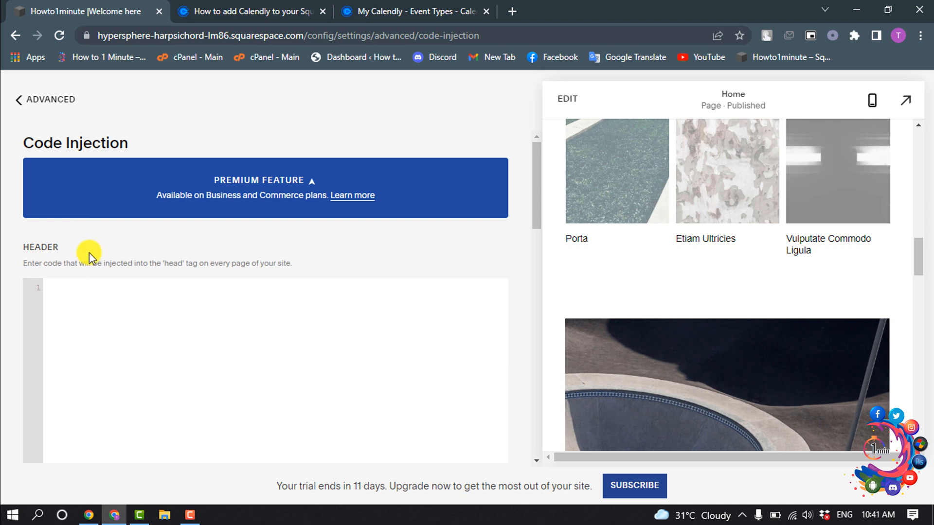
Step: Paste the Calendly widget script into the Header code injection field
right_click(82, 289)
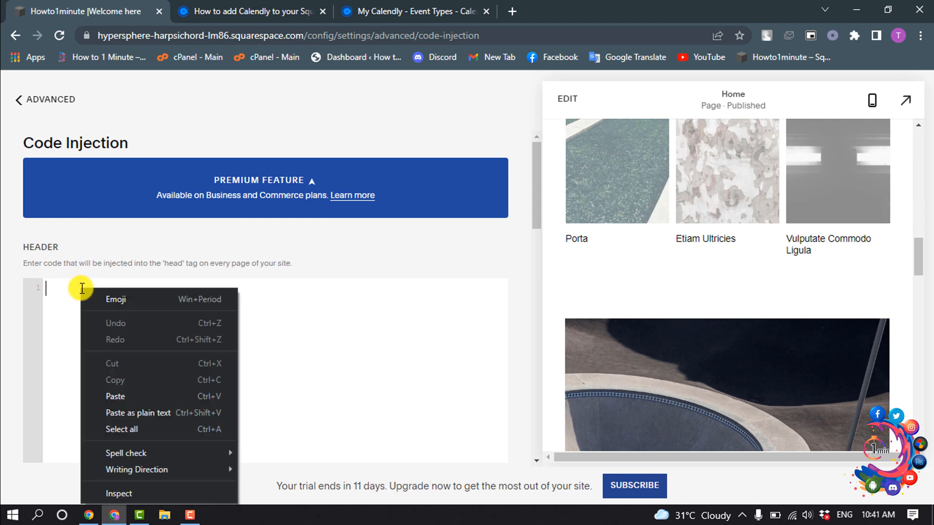
click(114, 395)
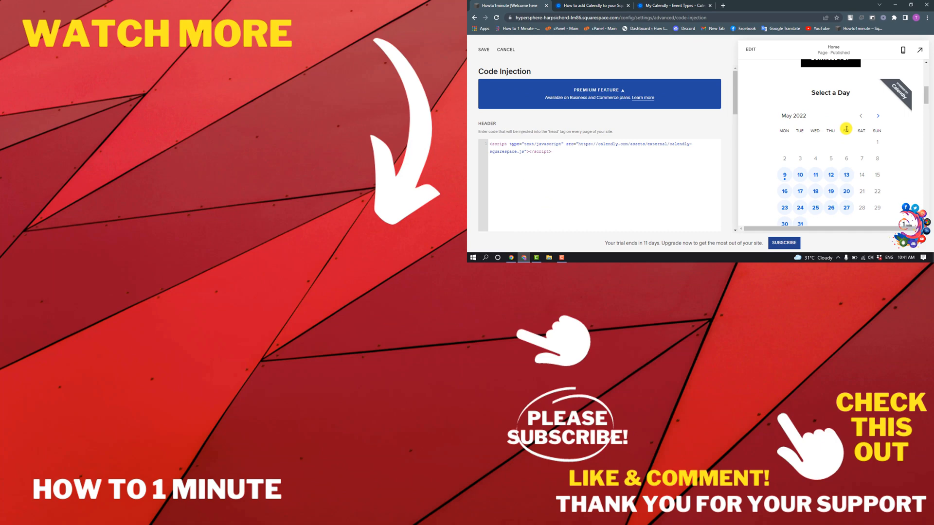
scroll(down, 3)
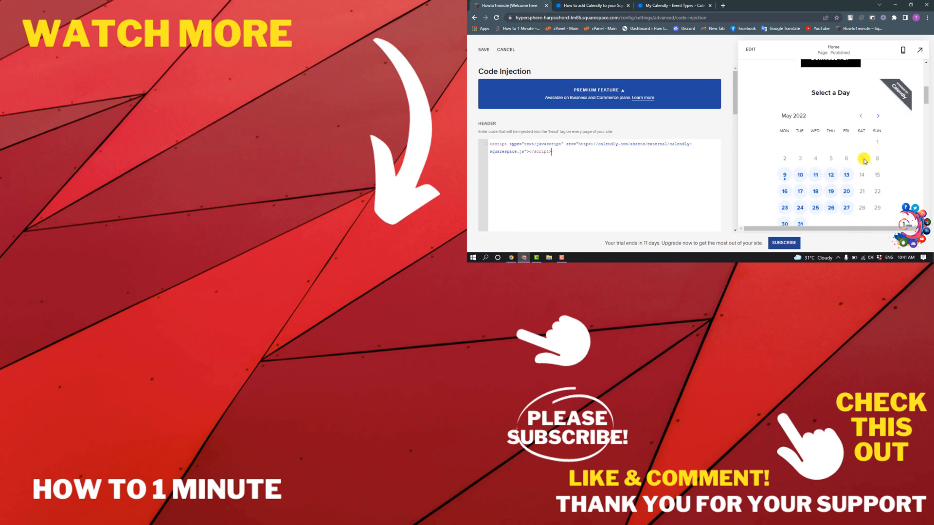
scroll(up, 3)
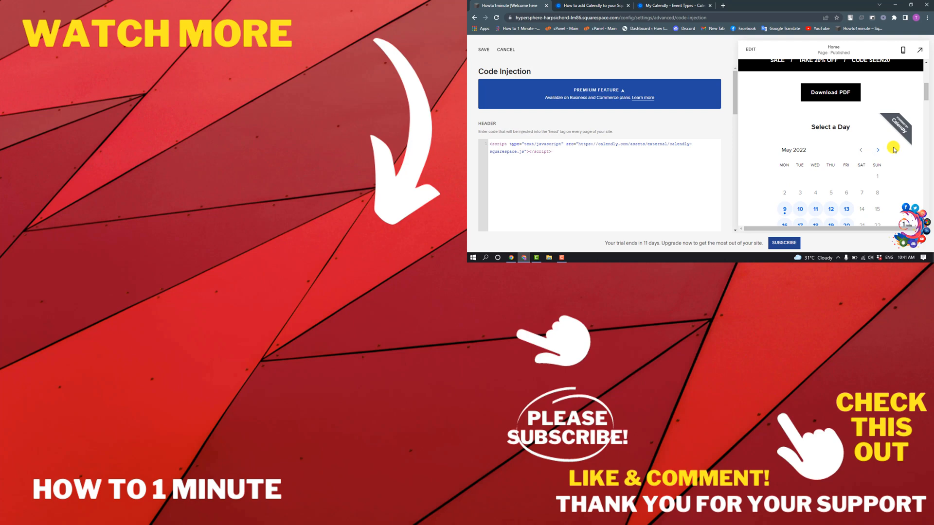